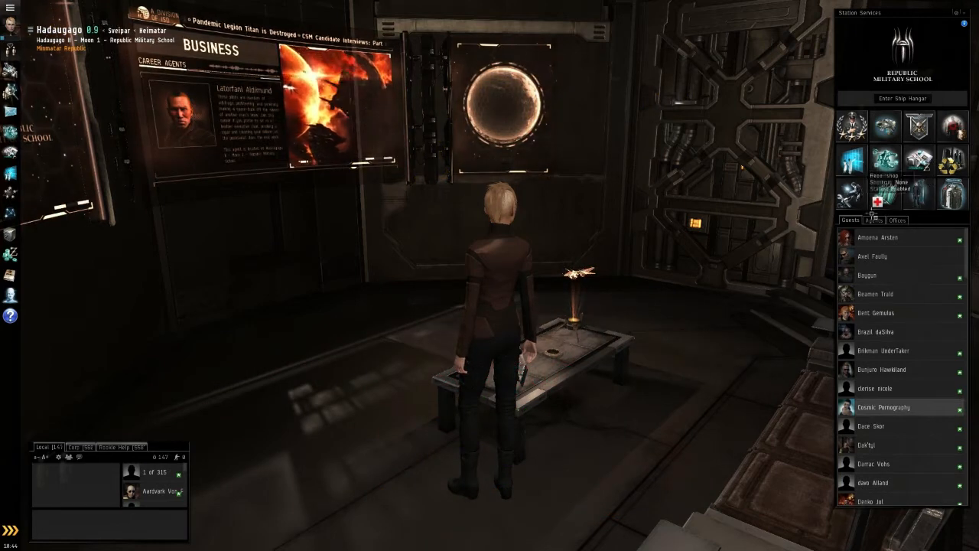
- Accept Cash Flow for Capsuleers (7 of 10) from Fykalia Adaferid, dismissing the warning notice
{"action": "left_click", "coordinate": [874, 221]}
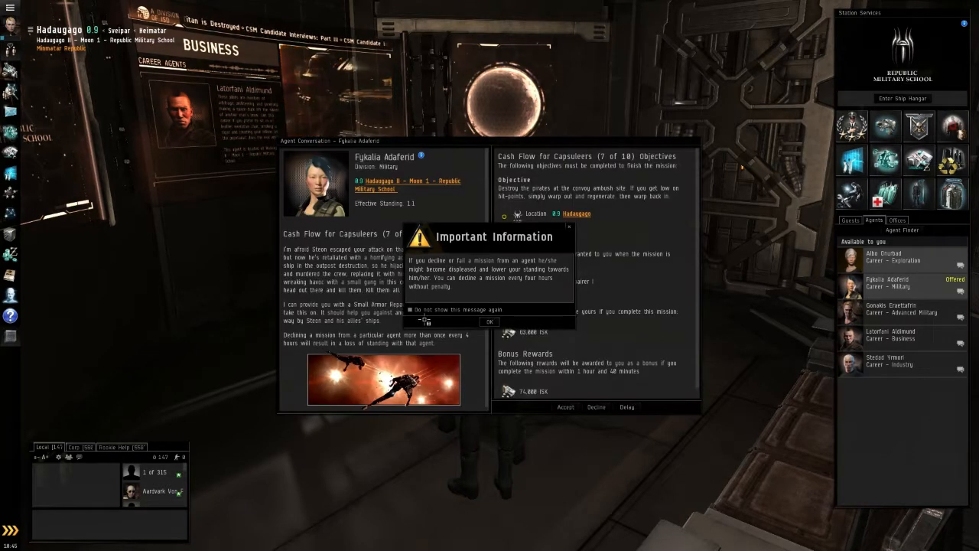
{"action": "left_click", "coordinate": [489, 321]}
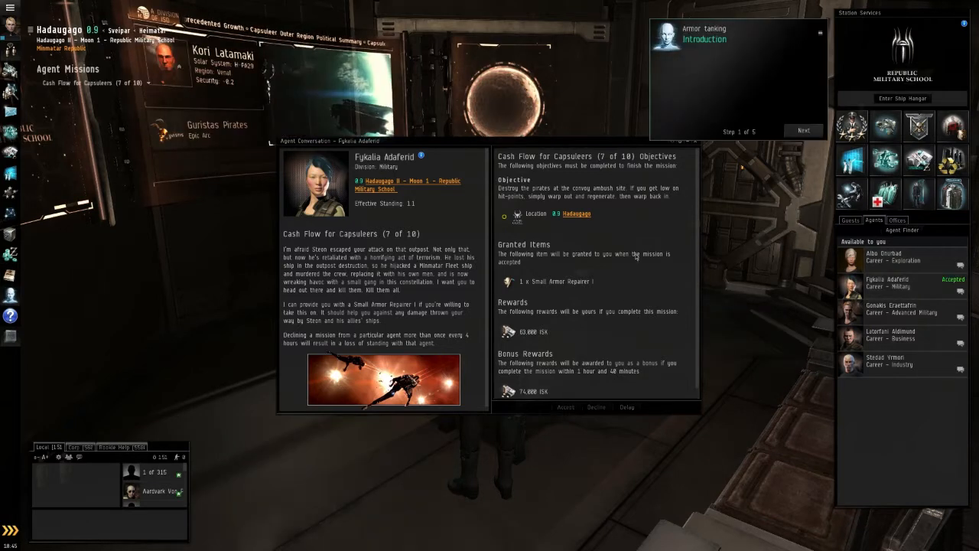
- Show the active ship's cargo hold with the Small Armor Repairer alongside its fitting
{"action": "left_click", "coordinate": [566, 407]}
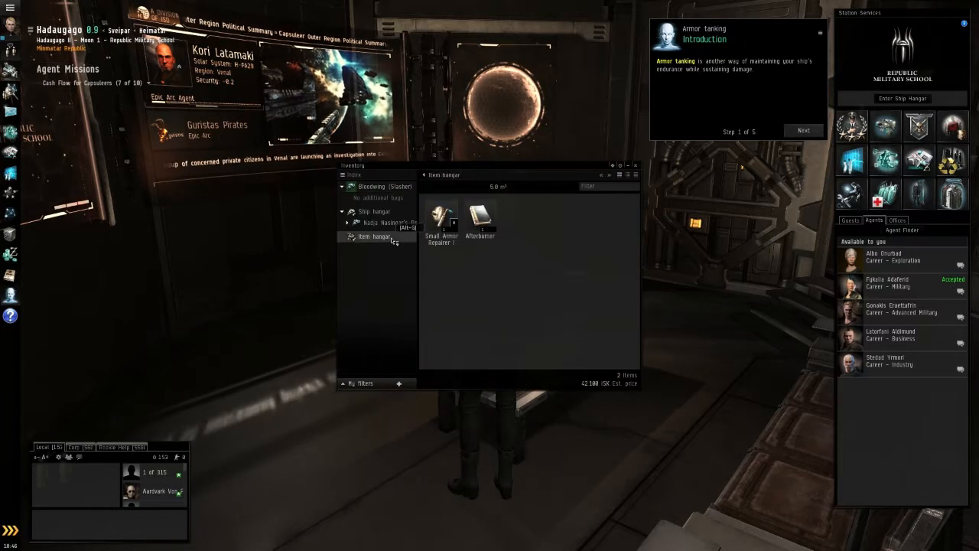
{"action": "mouse_move", "coordinate": [480, 222]}
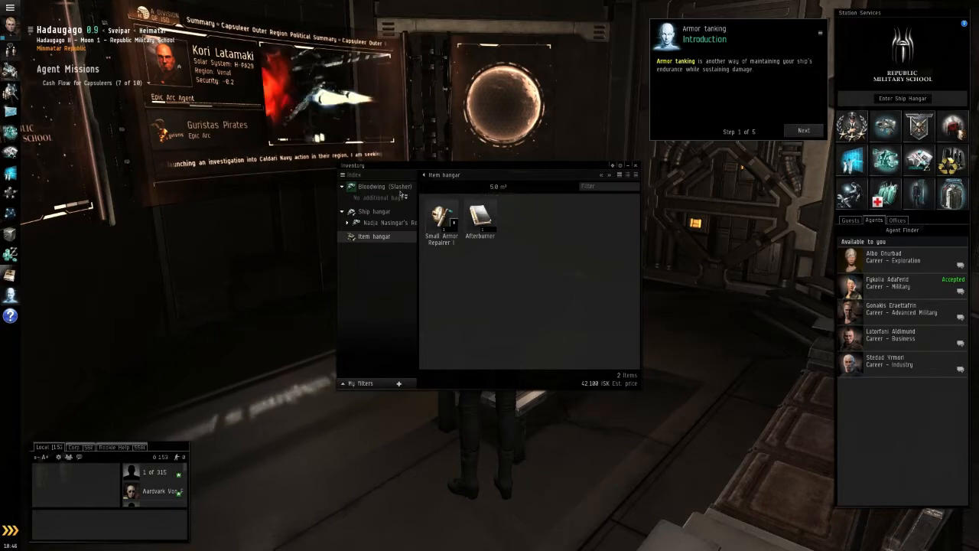
{"action": "mouse_move", "coordinate": [440, 217]}
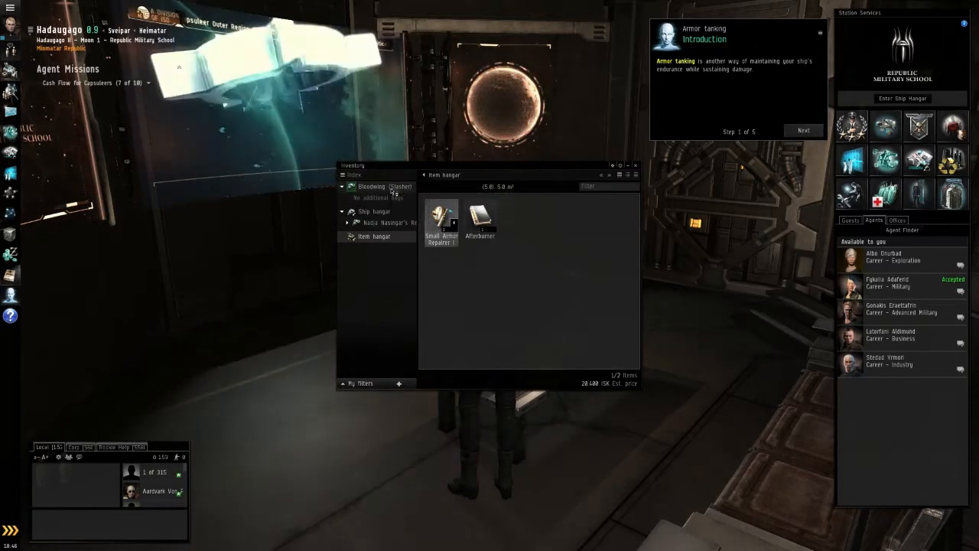
{"action": "left_click", "coordinate": [385, 187]}
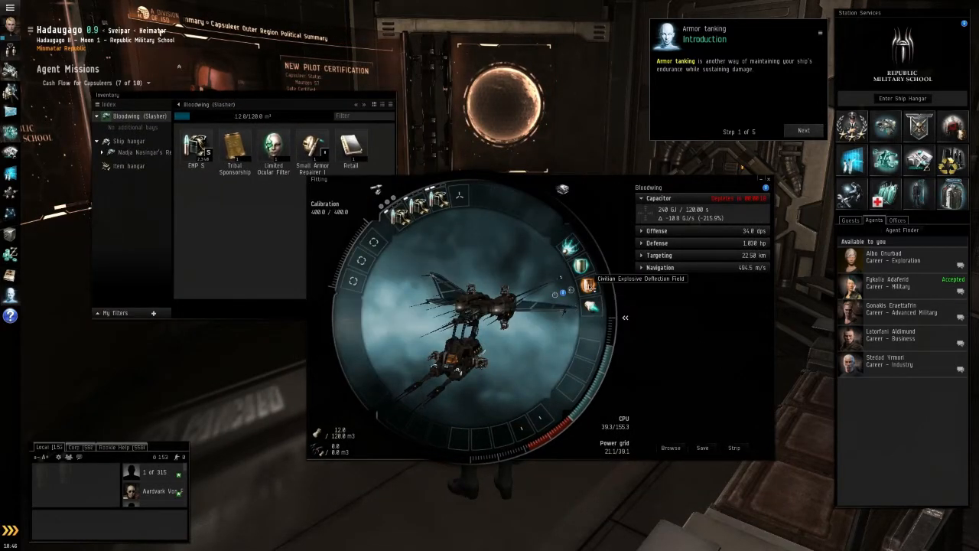
- Dismiss the armor tanking tutorial and show regional market orders for Afterburner
{"action": "left_click", "coordinate": [802, 132]}
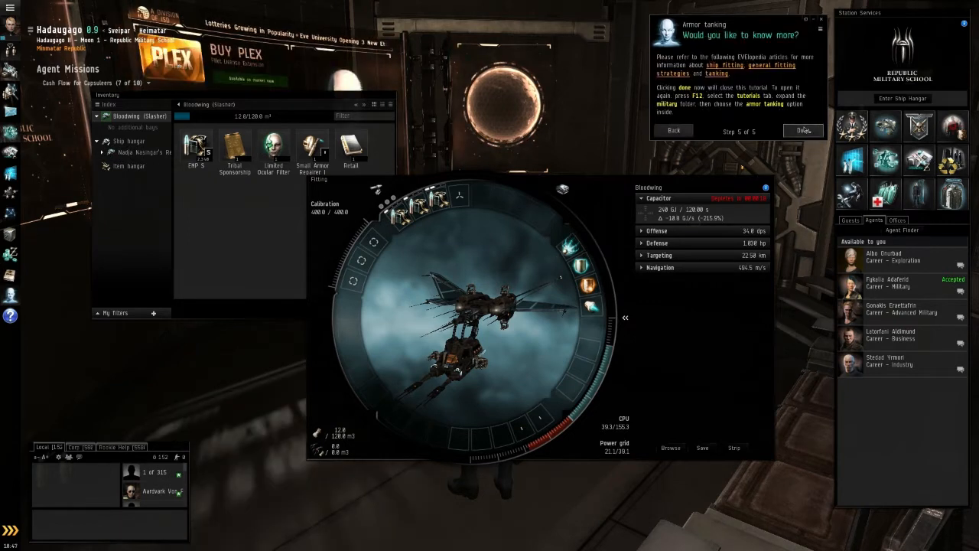
{"action": "left_click", "coordinate": [802, 131]}
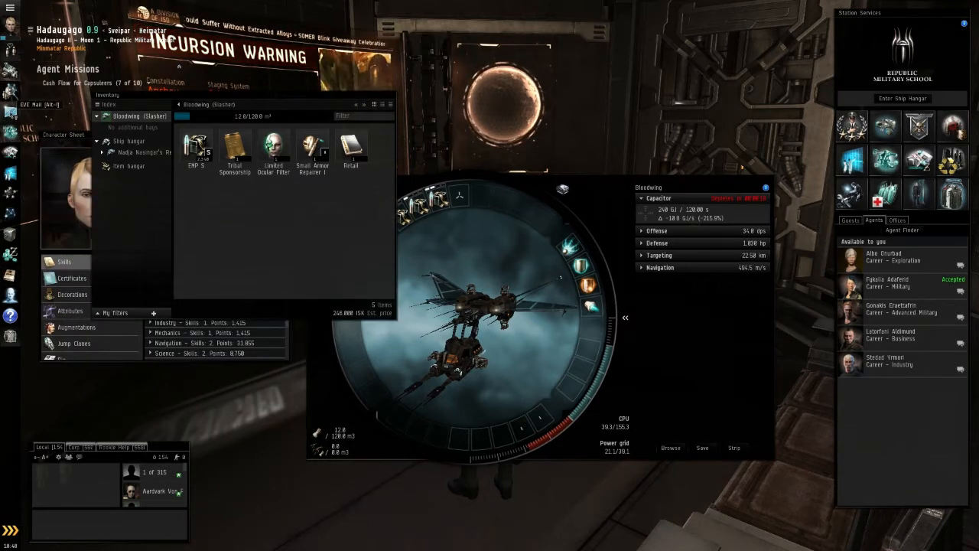
{"action": "left_click", "coordinate": [11, 144]}
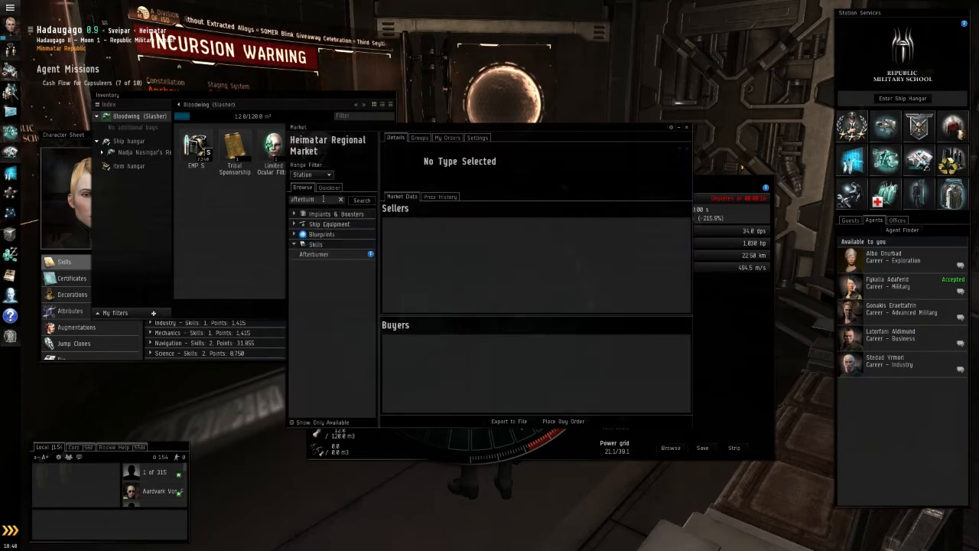
{"action": "left_click", "coordinate": [314, 254]}
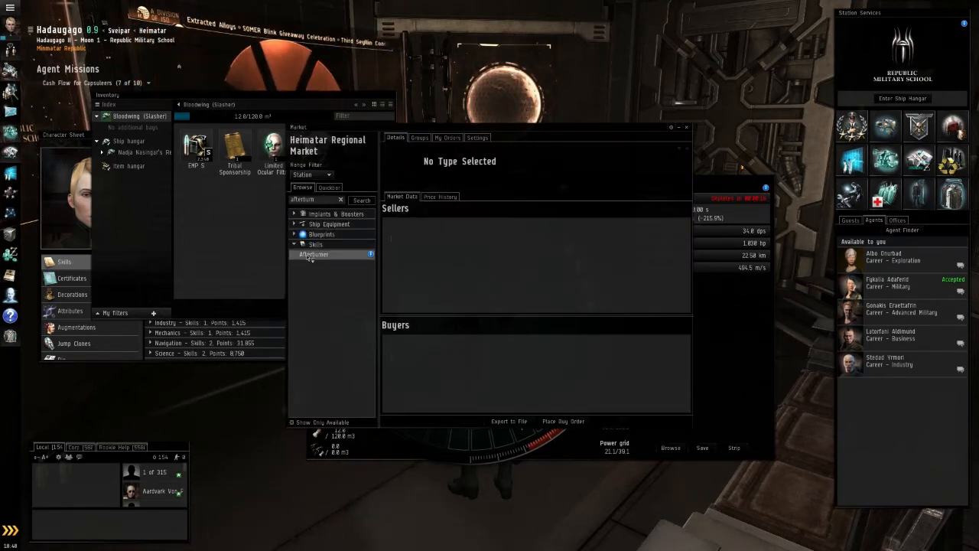
{"action": "left_click", "coordinate": [314, 254]}
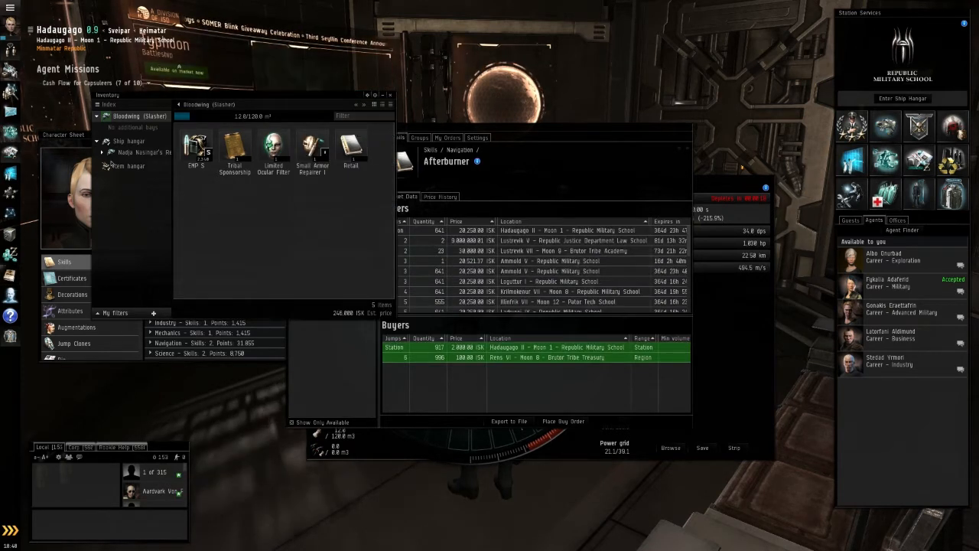
- Sell the Afterburner from the item hangar at a price of 19000 ISK
{"action": "right_click", "coordinate": [196, 145]}
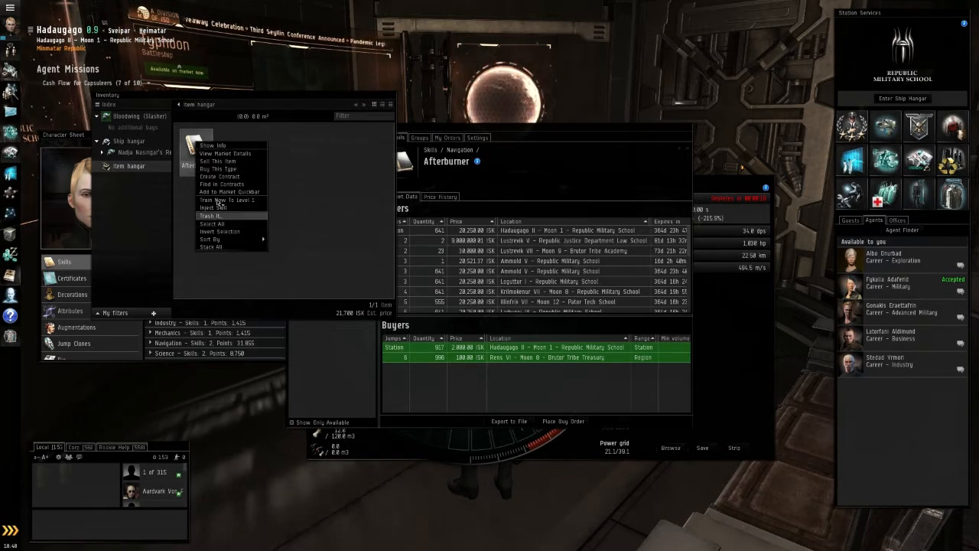
{"action": "left_click", "coordinate": [218, 163]}
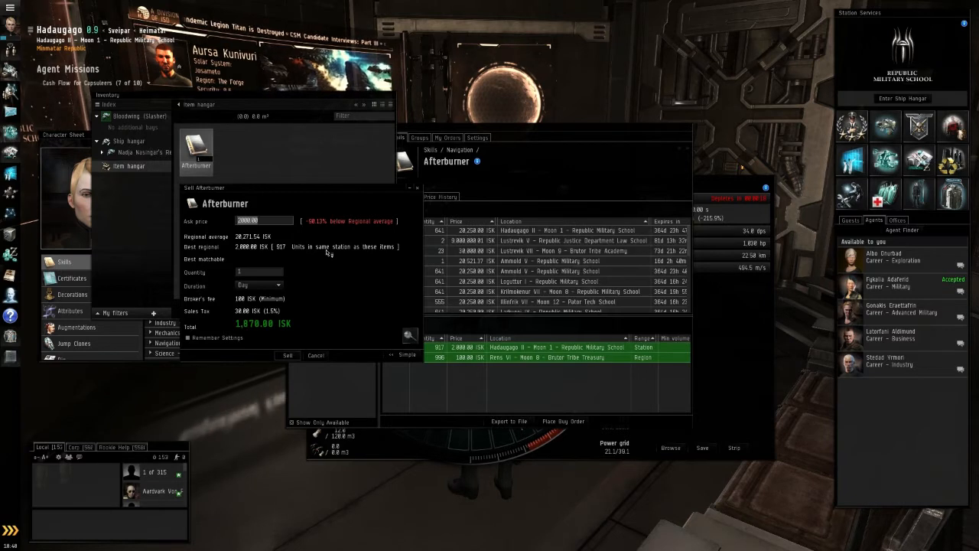
{"action": "type", "text": "19000"}
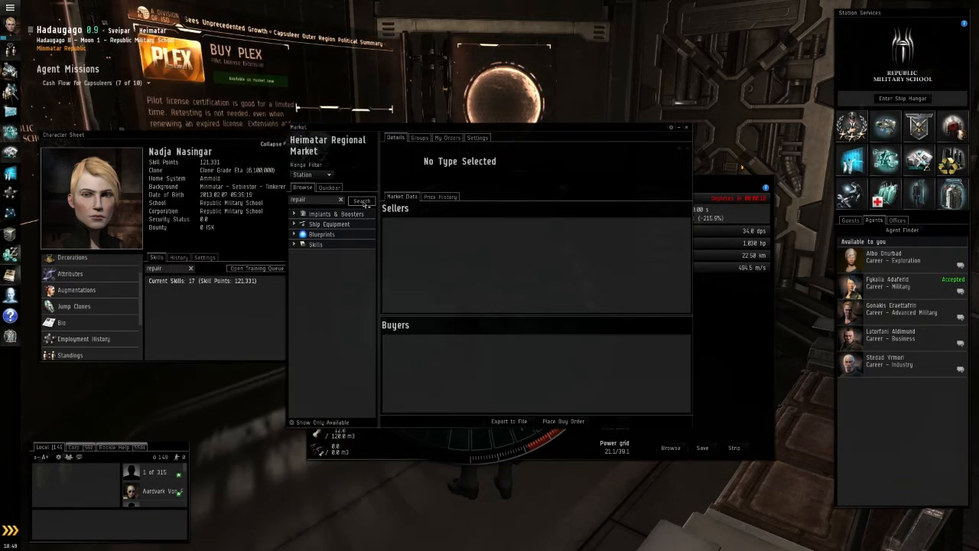
- Browse the market's Skills category to the Repair Systems skillbook orders
{"action": "left_click", "coordinate": [315, 265]}
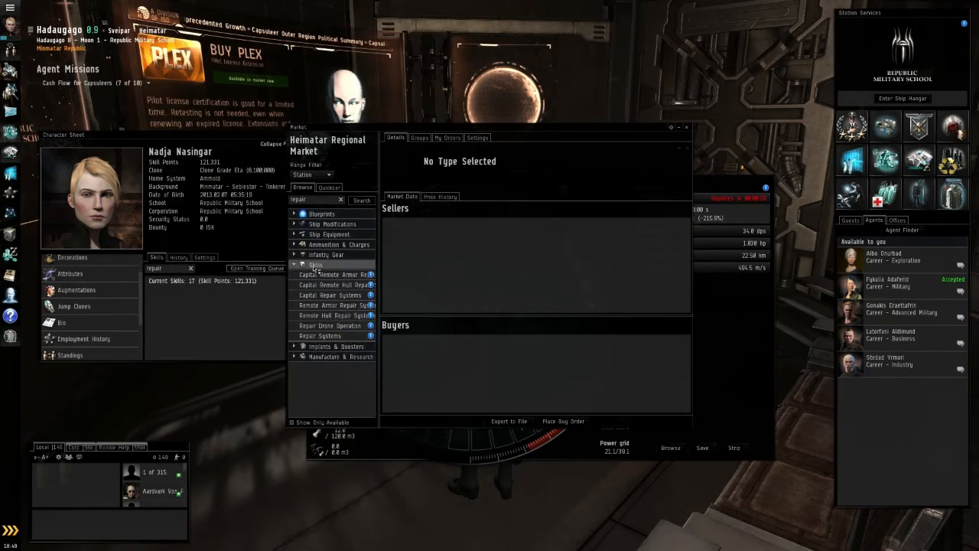
{"action": "left_click", "coordinate": [329, 336]}
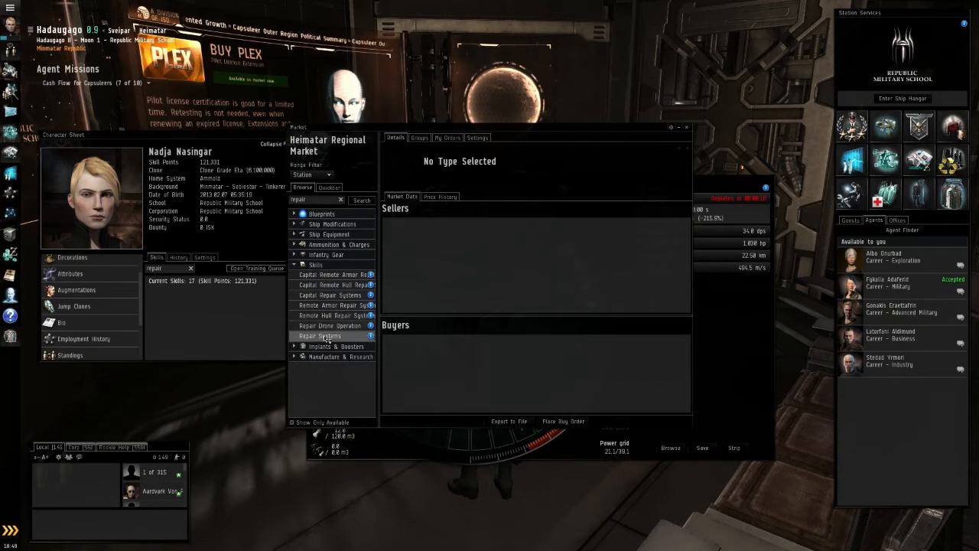
{"action": "left_click", "coordinate": [319, 336]}
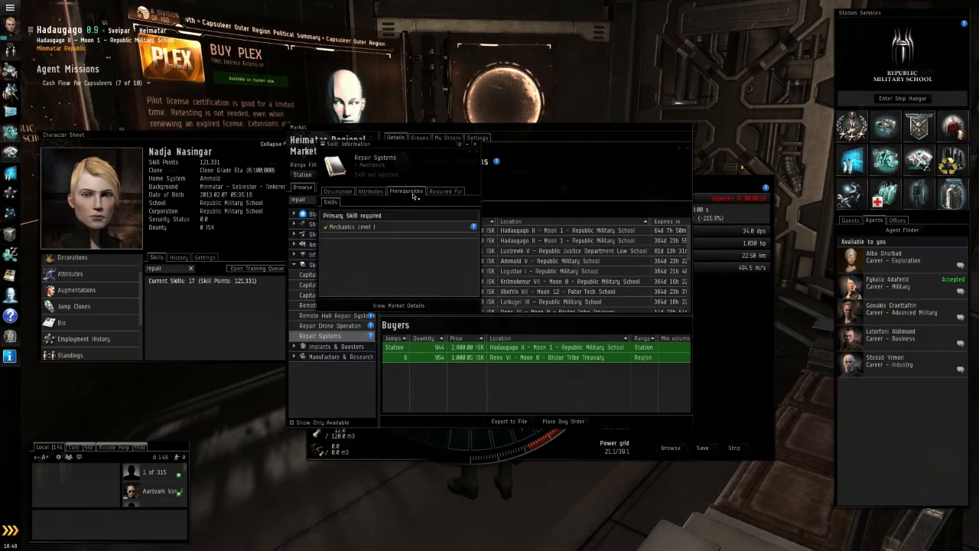
{"action": "left_click", "coordinate": [445, 191]}
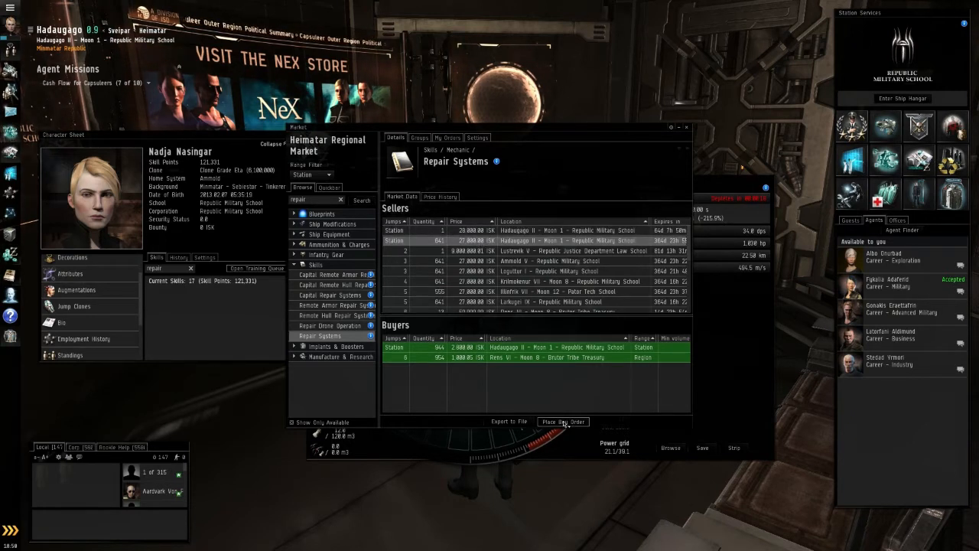
- Buy the Repair Systems skillbook from the cheapest seller, confirming the price warning
{"action": "left_click", "coordinate": [564, 422]}
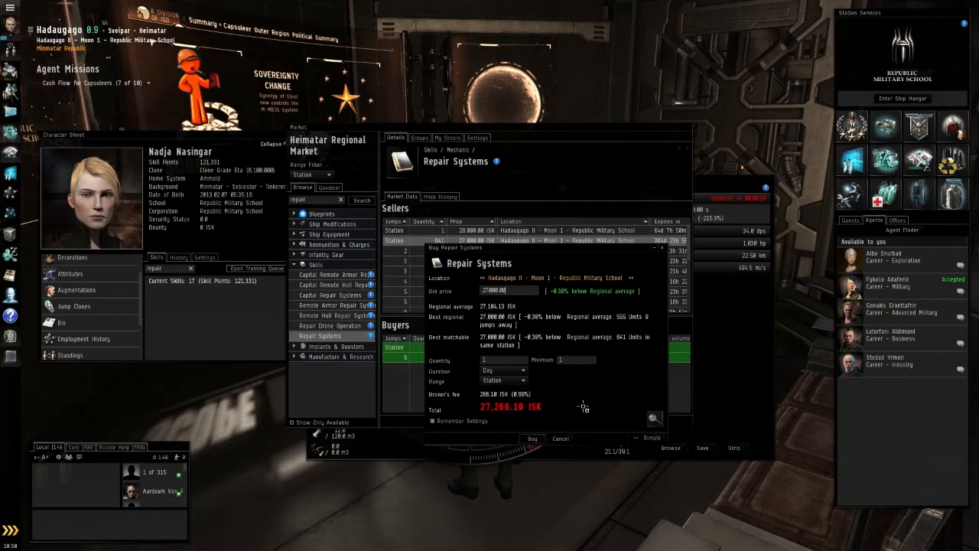
{"action": "mouse_move", "coordinate": [477, 313]}
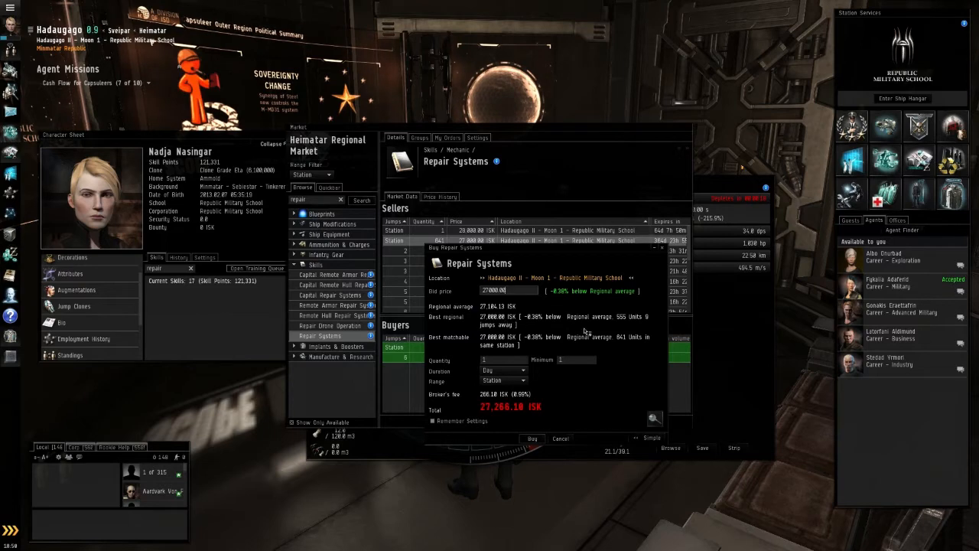
{"action": "mouse_move", "coordinate": [658, 321]}
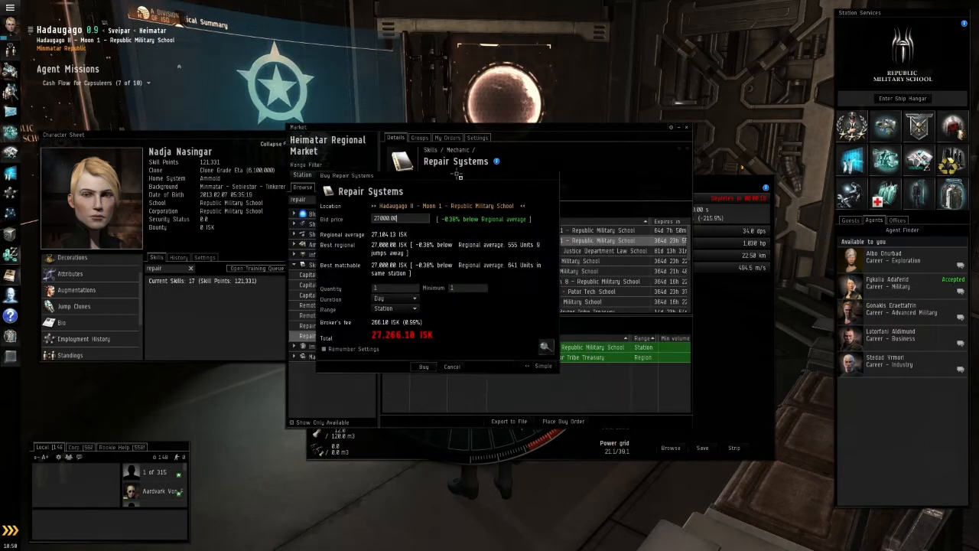
{"action": "left_click", "coordinate": [422, 367]}
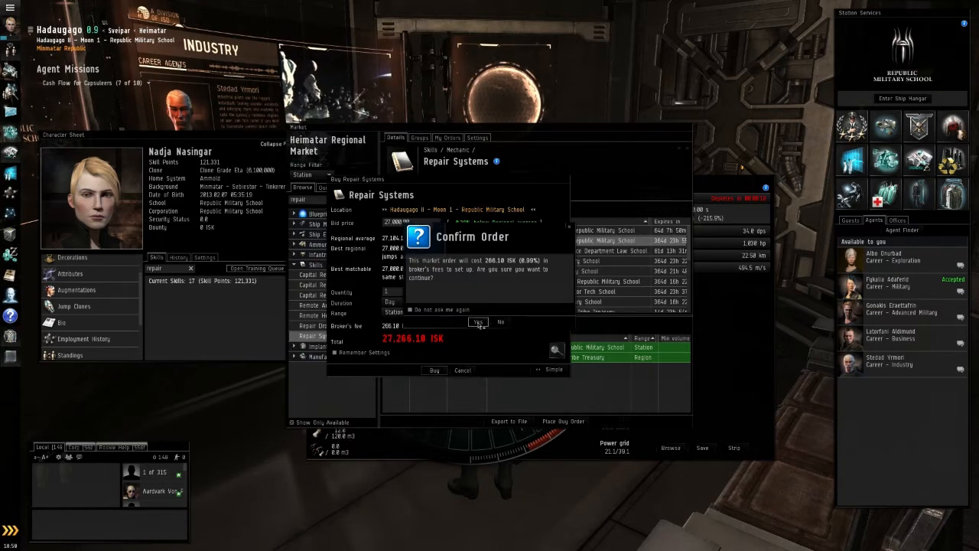
{"action": "left_click", "coordinate": [477, 321]}
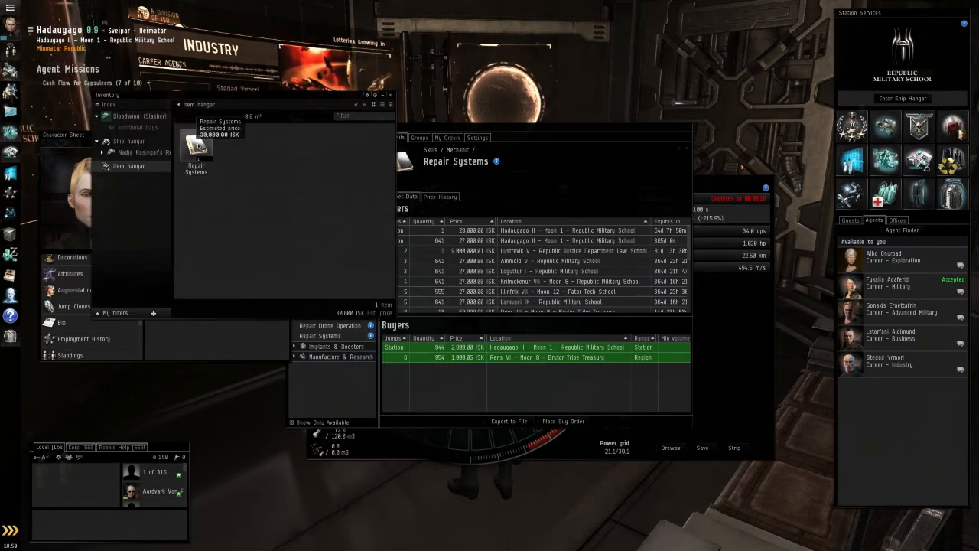
- Queue Repair Systems level 1 for training from the hangar skillbook
{"action": "right_click", "coordinate": [195, 153]}
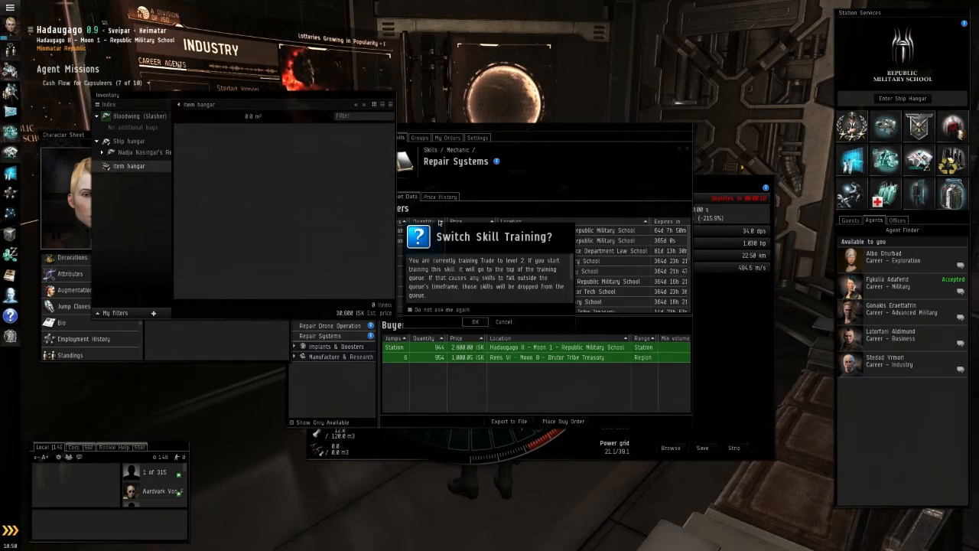
{"action": "left_click", "coordinate": [474, 321]}
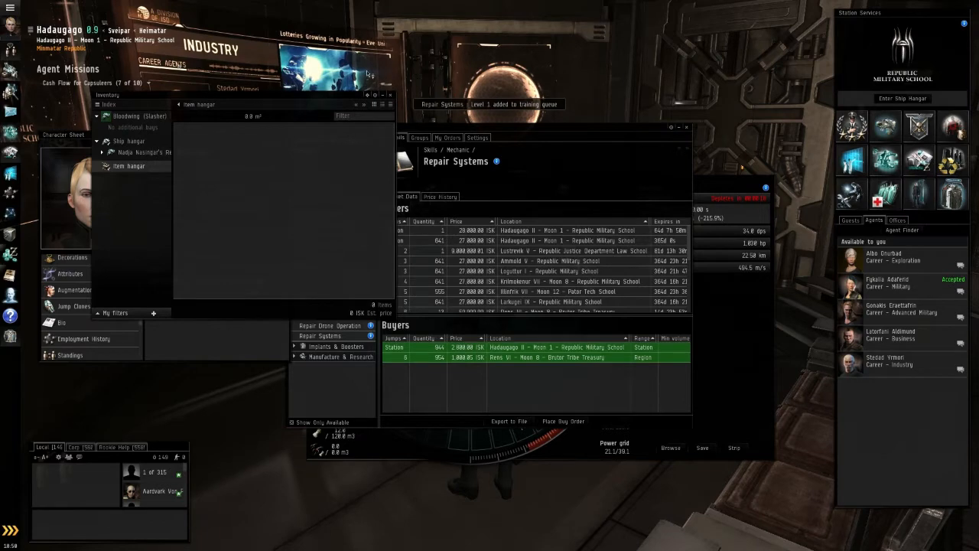